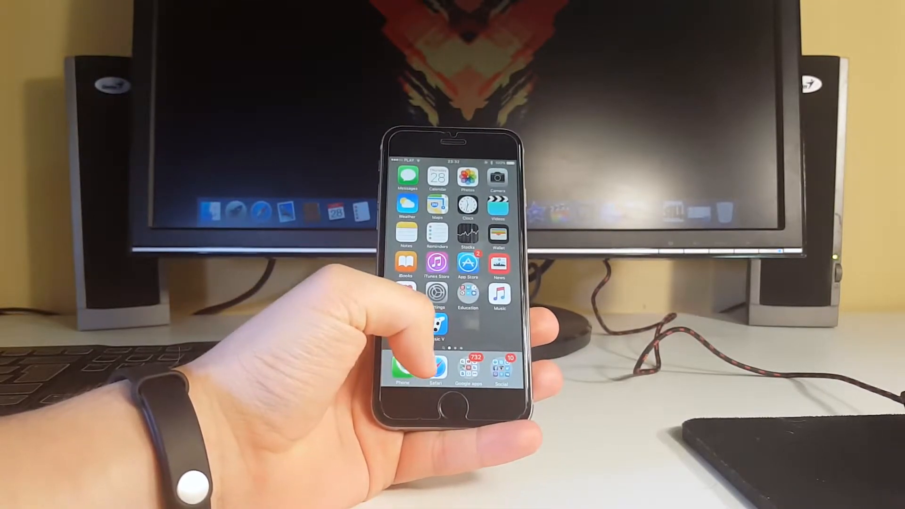
# Open heyeased.weebly.com in Safari and scroll through its coloured wallpaper swatches.
pyautogui.click(435, 367)
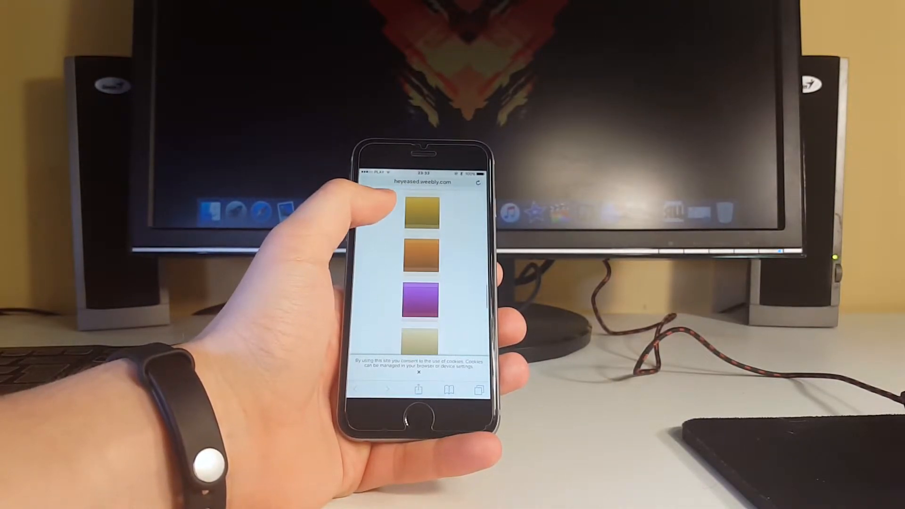
pyautogui.scroll(-3)
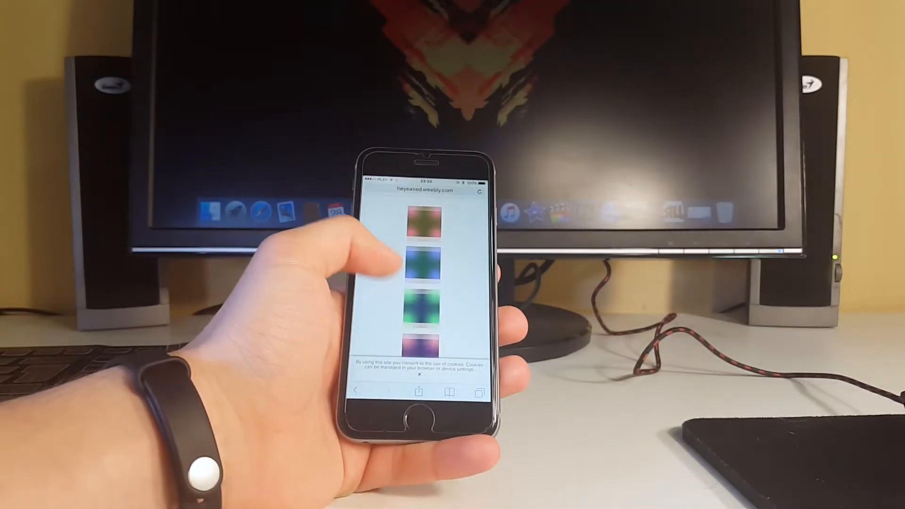
pyautogui.scroll(-3)
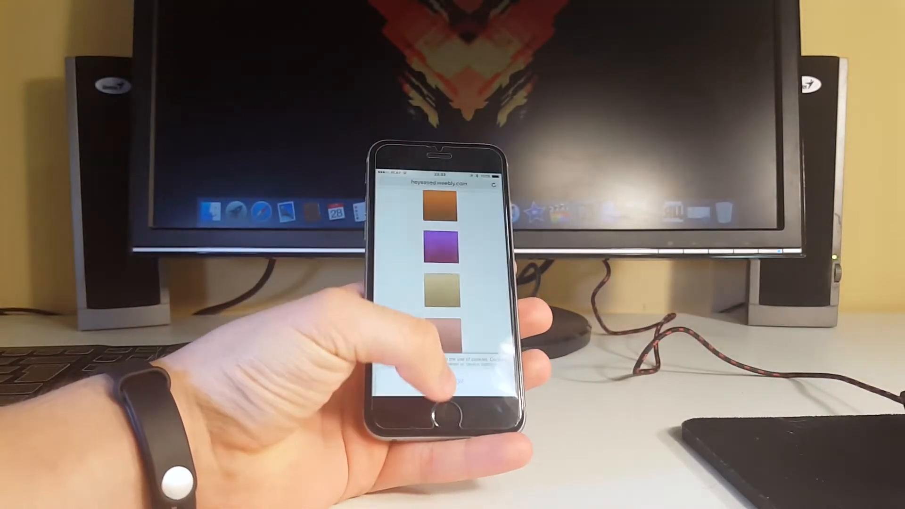
# Set the saved purple gradient image from Photos as the iPhone wallpaper.
pyautogui.click(444, 409)
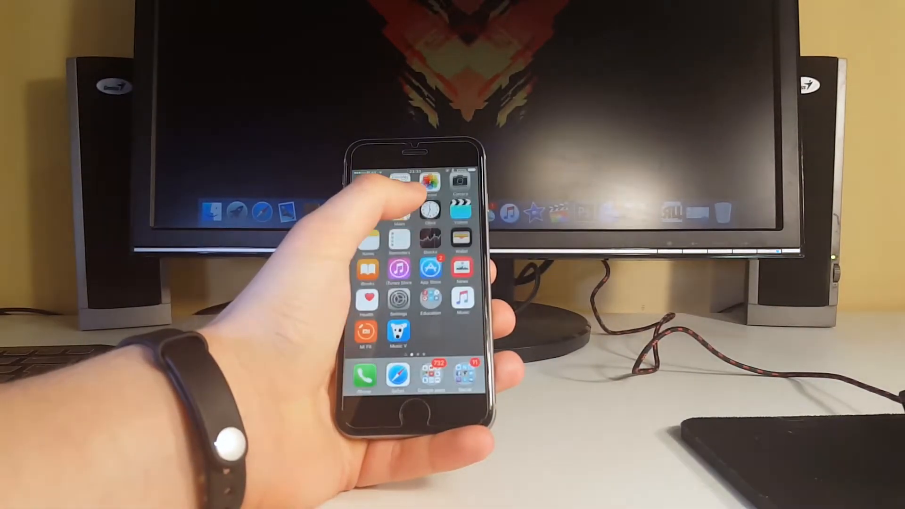
pyautogui.click(429, 182)
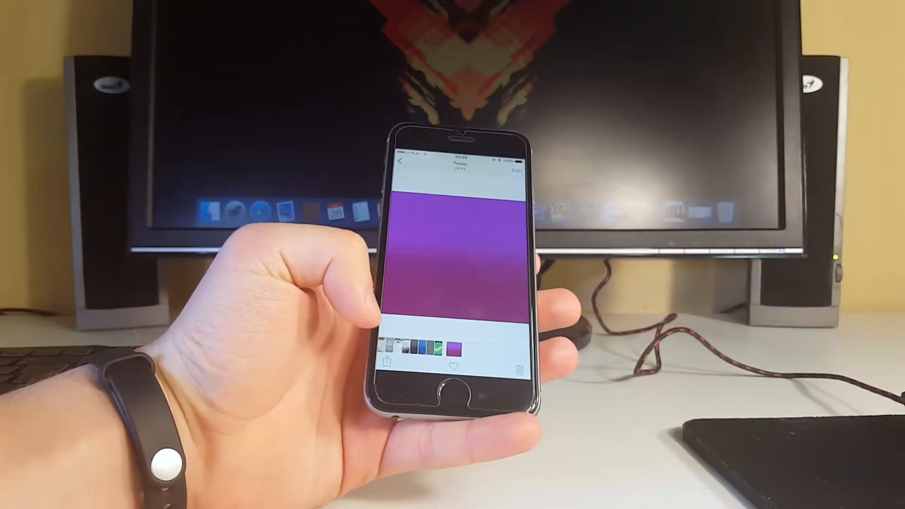
pyautogui.click(390, 362)
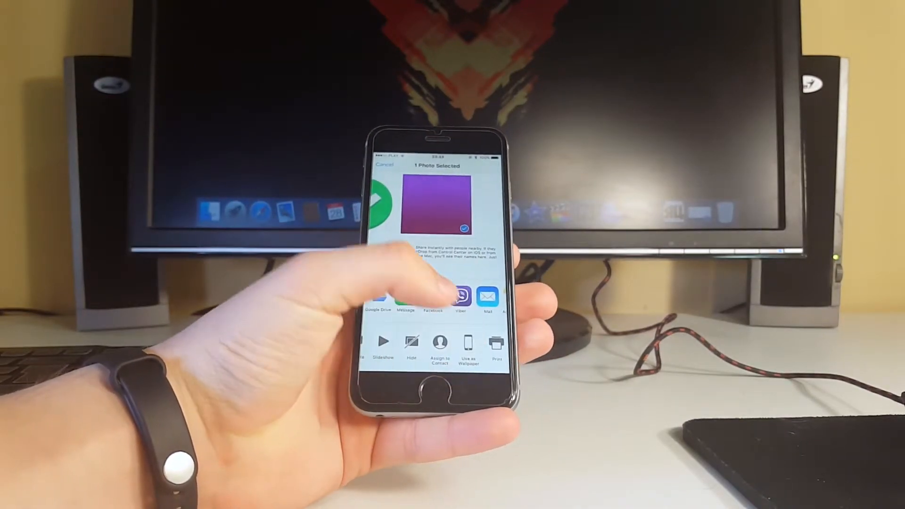
pyautogui.click(469, 347)
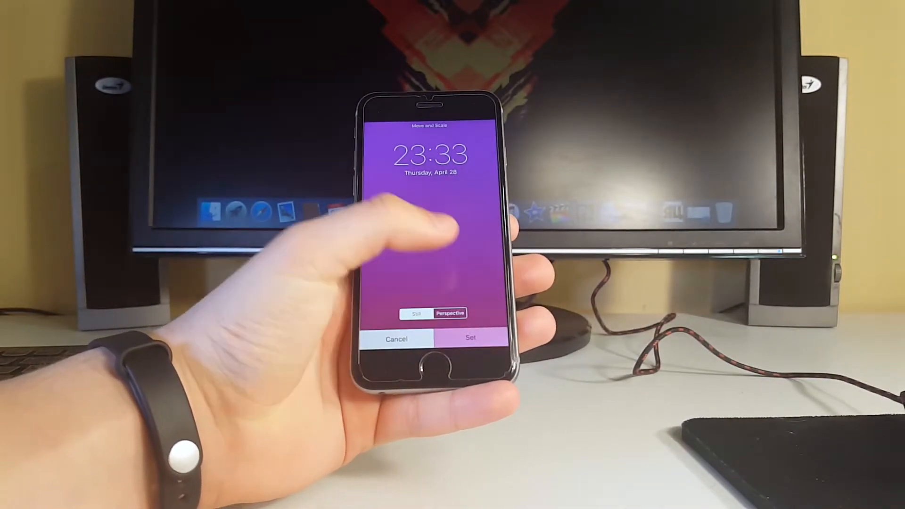
pyautogui.click(470, 339)
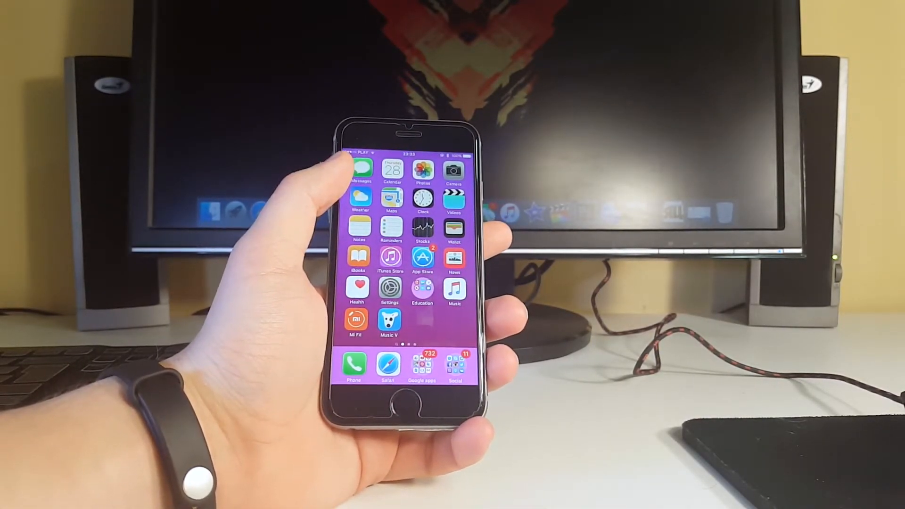
pyautogui.hscroll(-3)
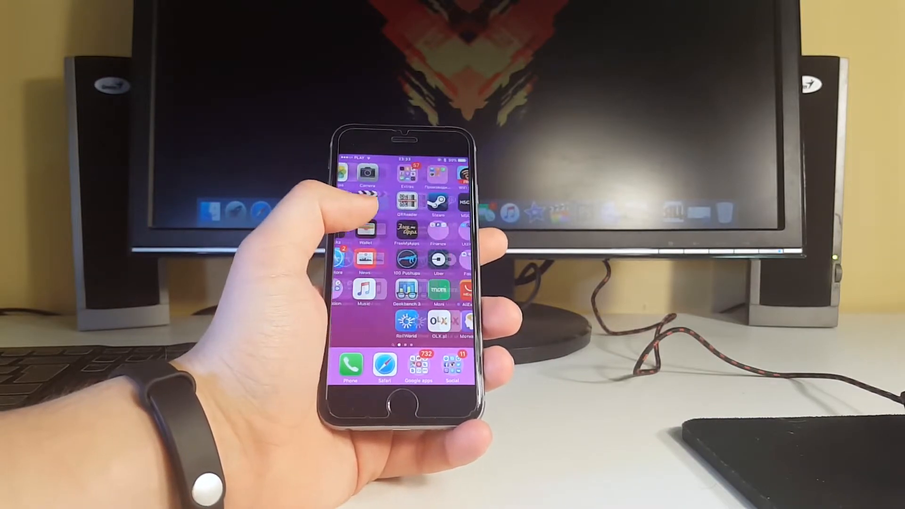
pyautogui.hscroll(-3)
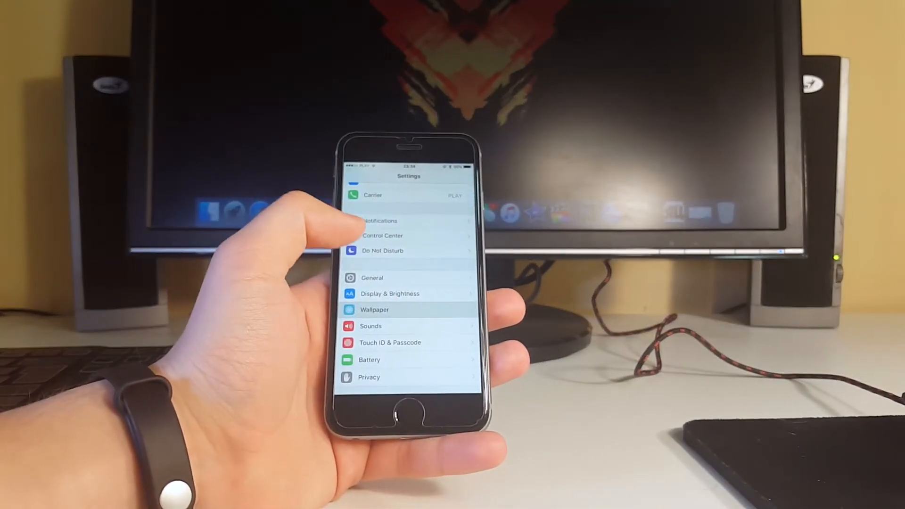
# Apply the blue-and-orange waves stock wallpaper from Settings, then swipe through the home screens.
pyautogui.click(374, 310)
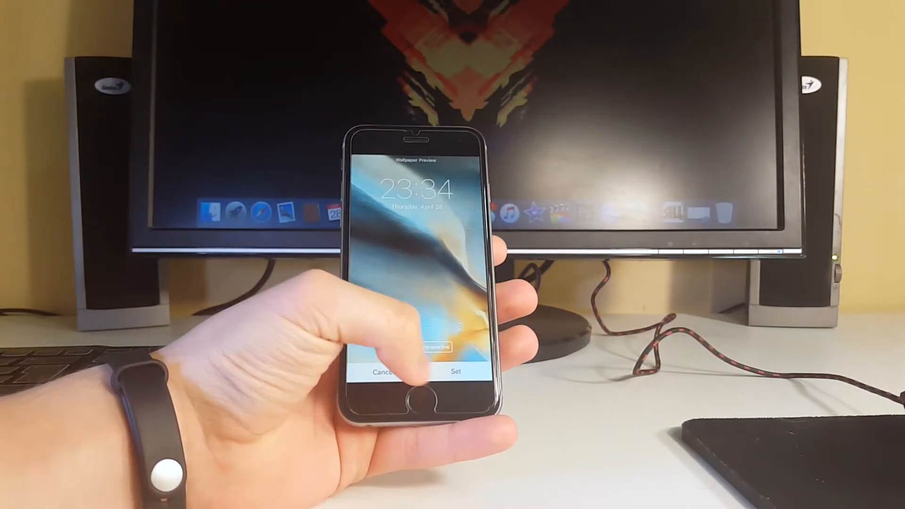
pyautogui.click(456, 371)
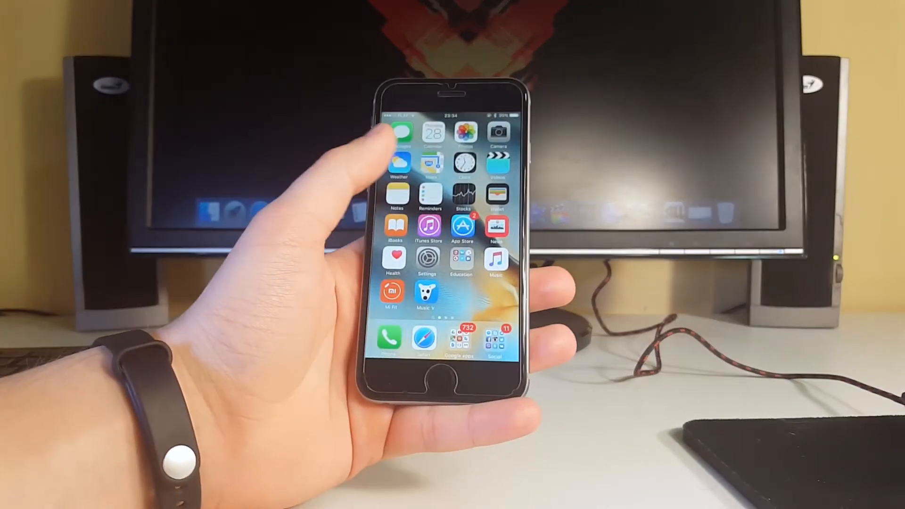
pyautogui.hscroll(-3)
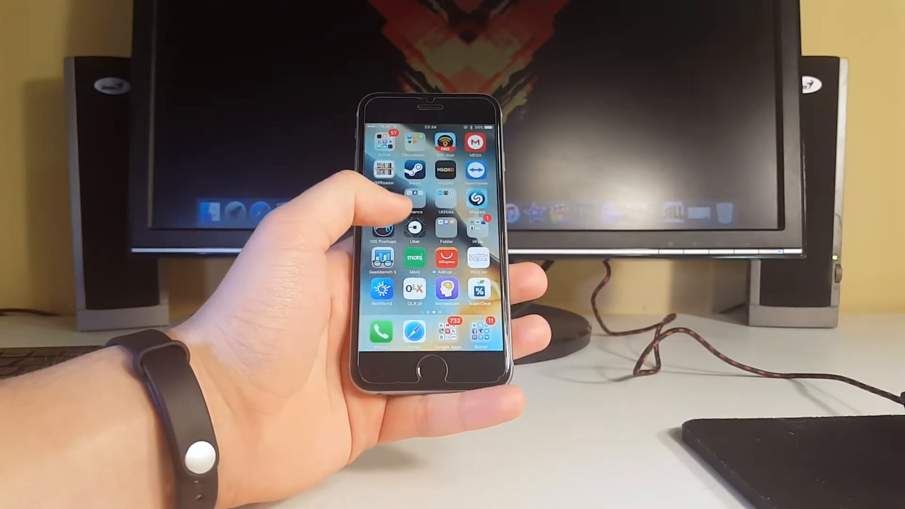
pyautogui.hscroll(-3)
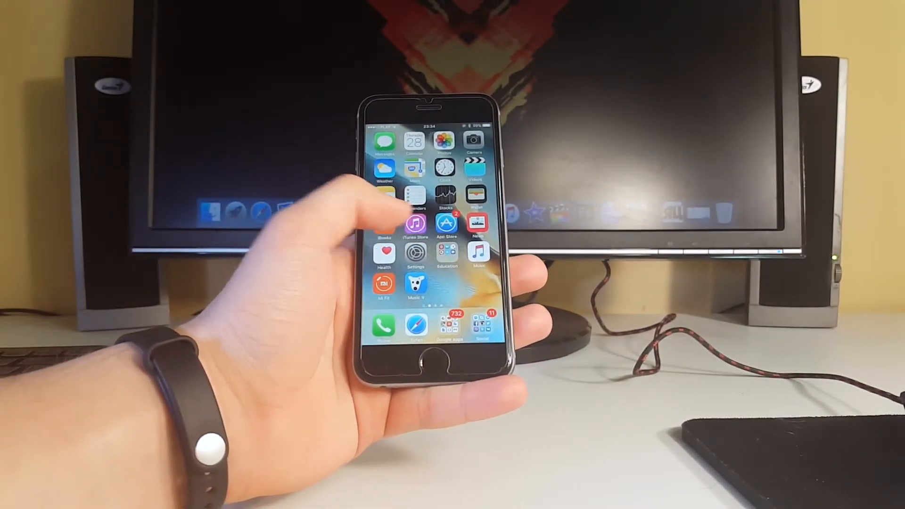